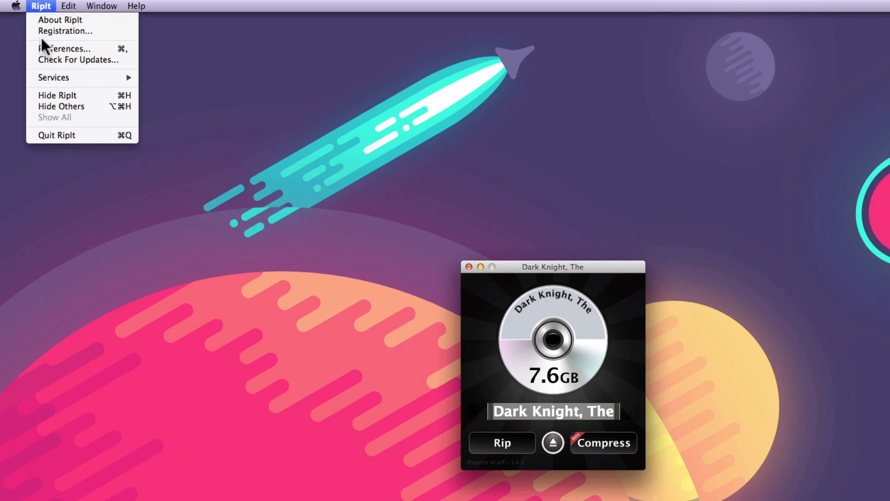
Show RipIt's Preferences on the Compress settings via the RipIt menu.
{"action": "left_click", "coordinate": [65, 48]}
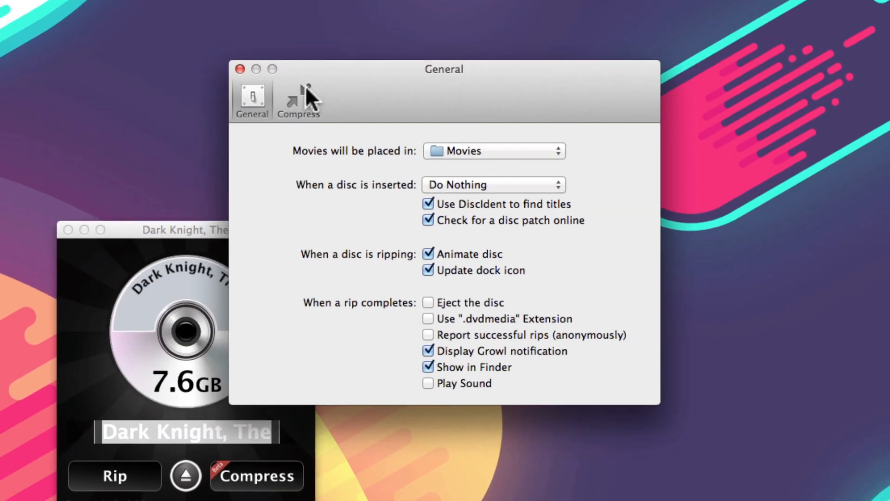
{"action": "left_click", "coordinate": [298, 99]}
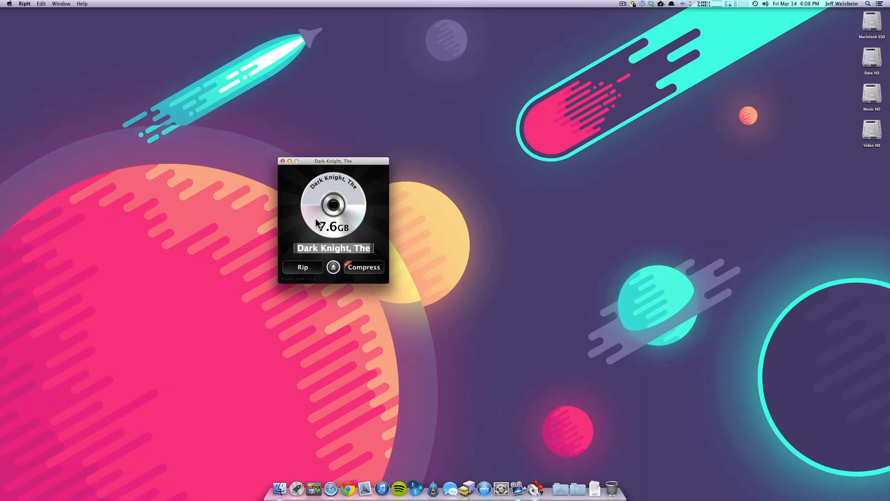
{"action": "mouse_move", "coordinate": [312, 233]}
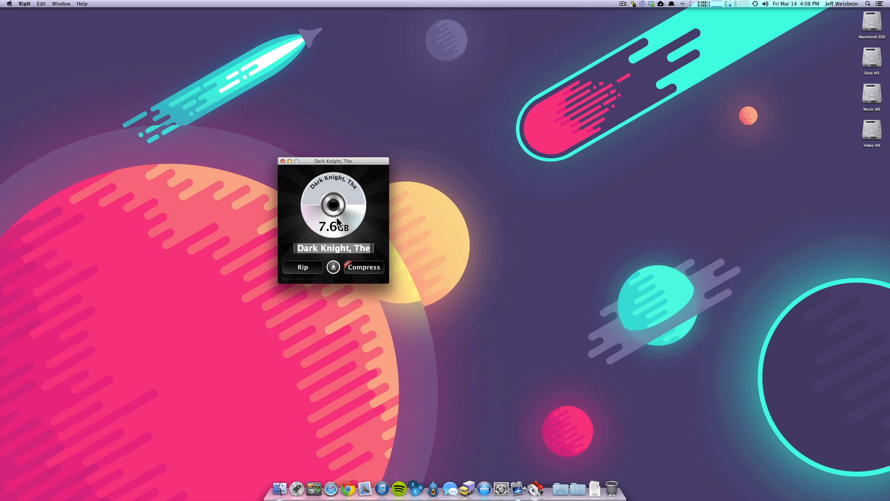
{"action": "mouse_move", "coordinate": [345, 235]}
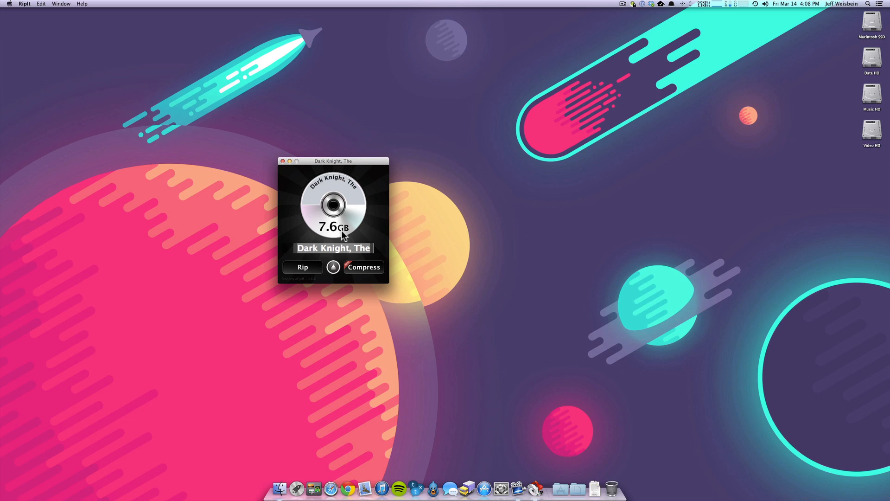
{"action": "left_click", "coordinate": [24, 4]}
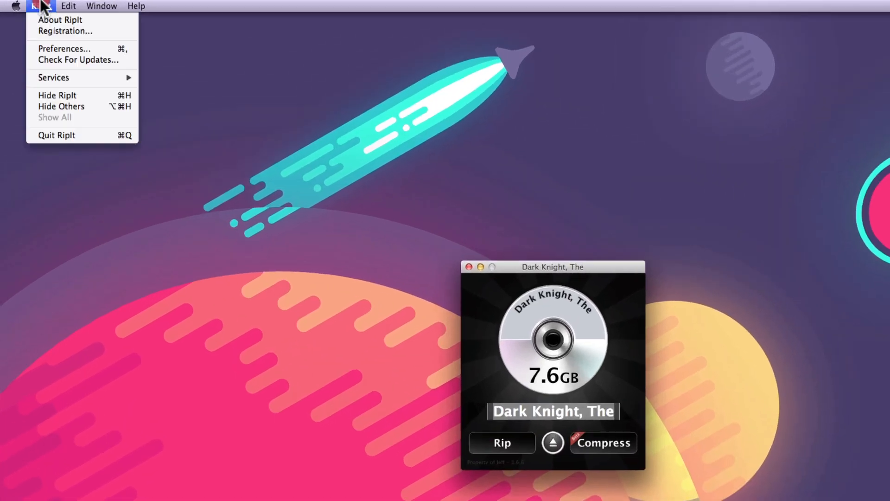
{"action": "left_click", "coordinate": [64, 49]}
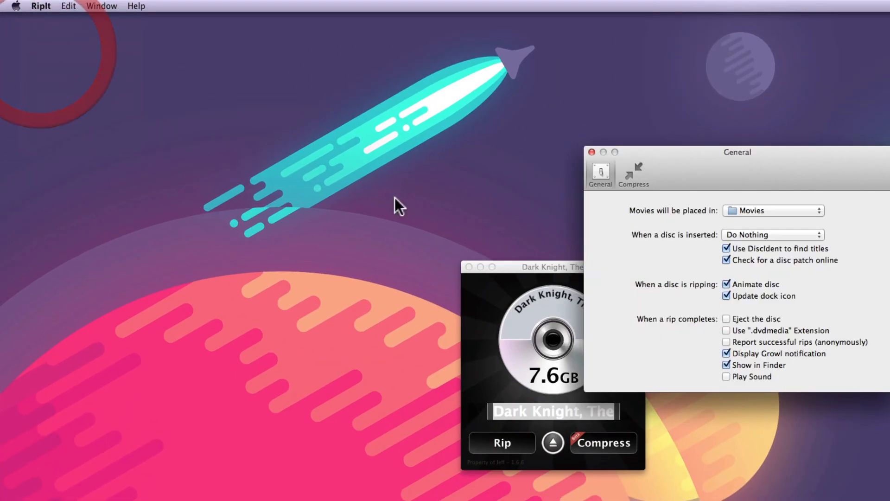
{"action": "left_click", "coordinate": [633, 174]}
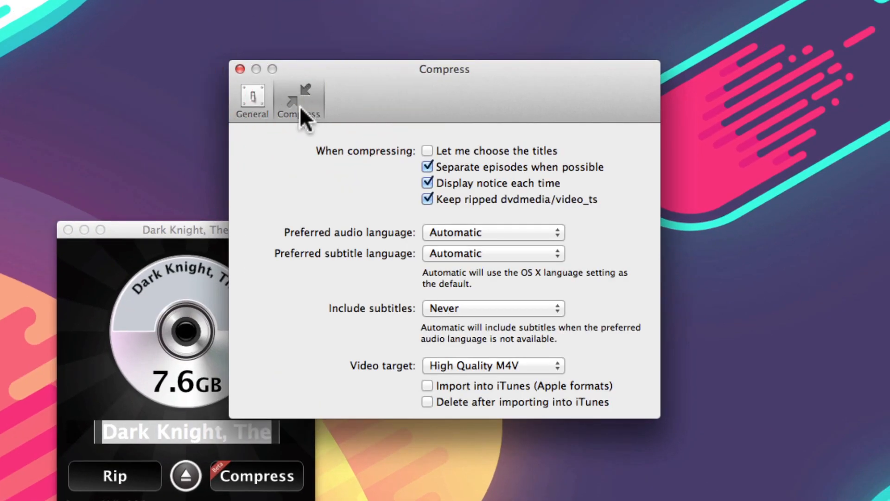
{"action": "mouse_move", "coordinate": [455, 161]}
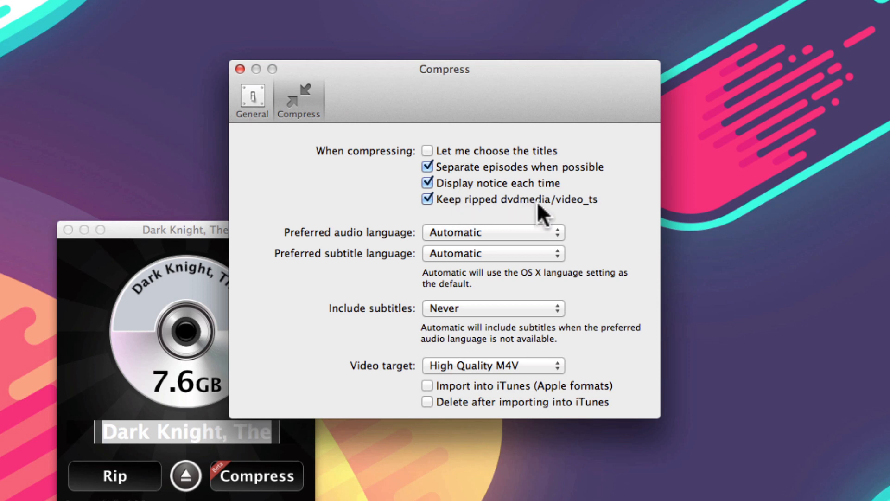
{"action": "mouse_move", "coordinate": [493, 213]}
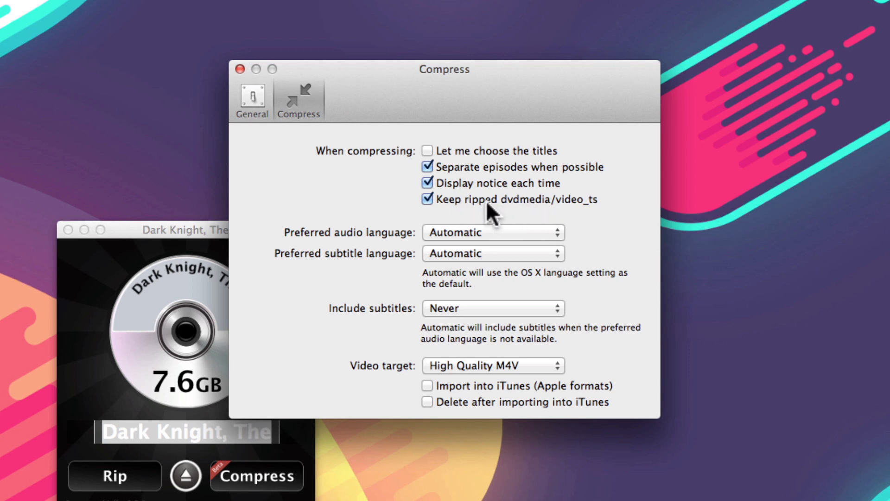
{"action": "mouse_move", "coordinate": [461, 227]}
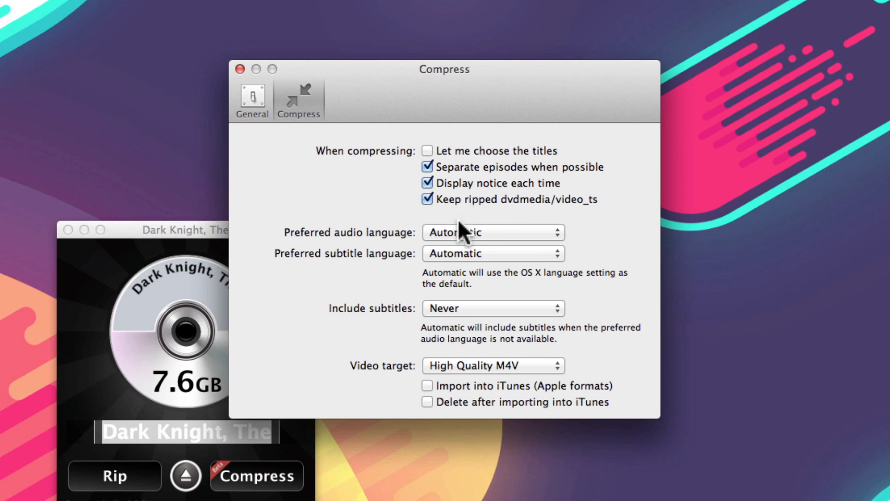
{"action": "mouse_move", "coordinate": [338, 270]}
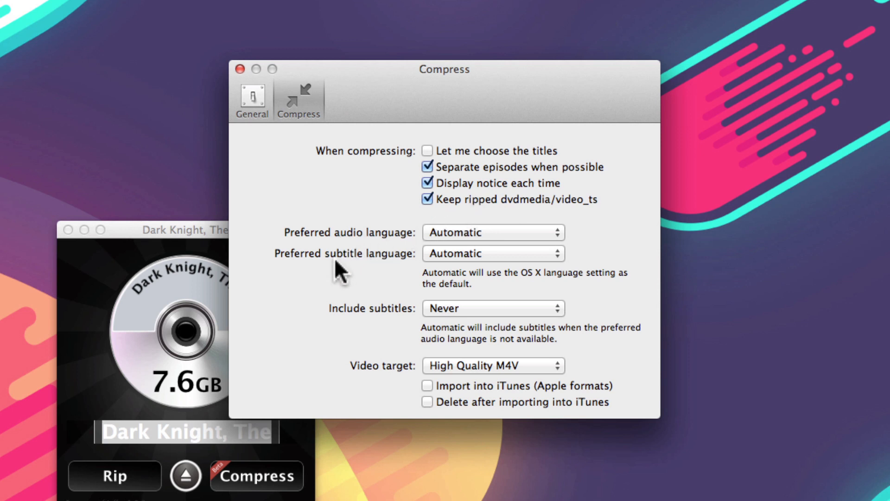
{"action": "mouse_move", "coordinate": [446, 332]}
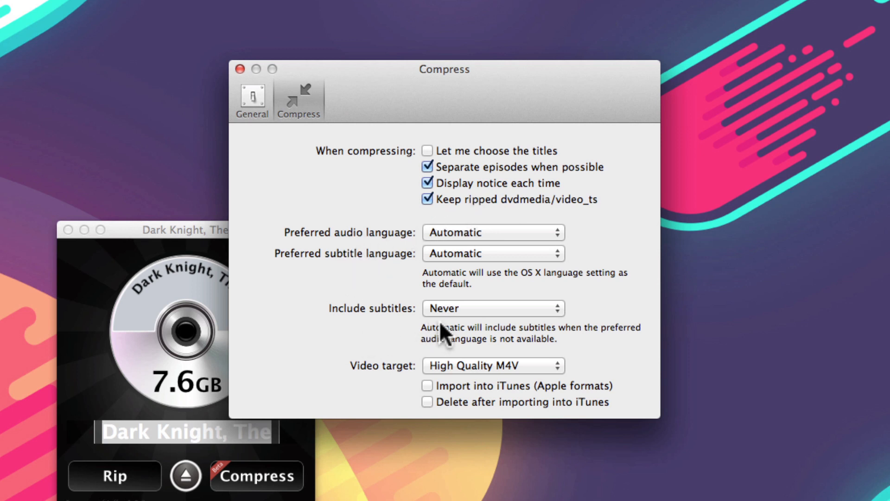
{"action": "left_click", "coordinate": [492, 365]}
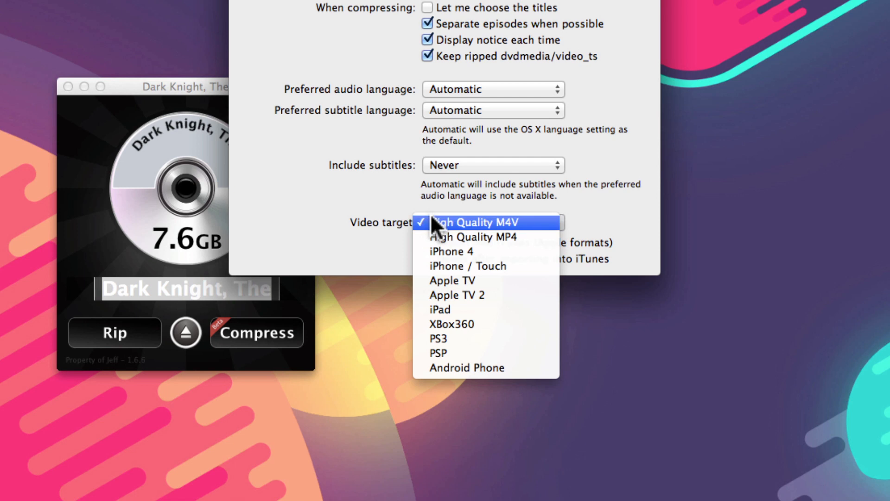
{"action": "mouse_move", "coordinate": [324, 192]}
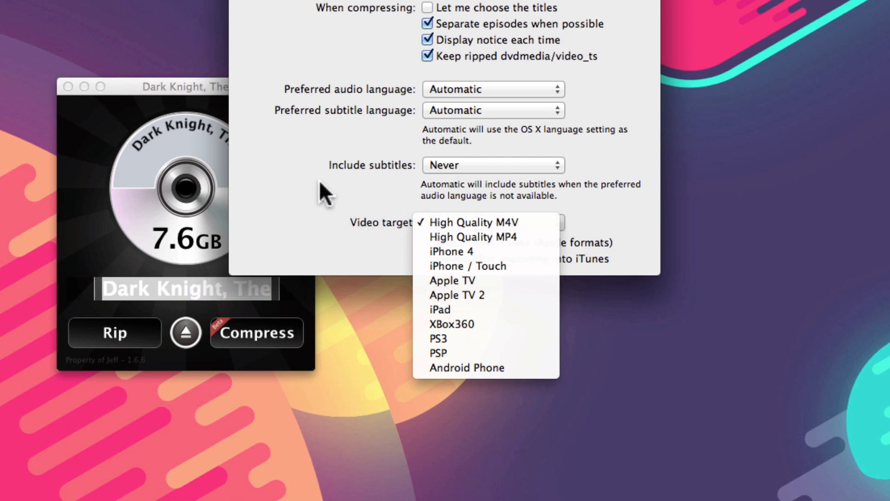
{"action": "left_click", "coordinate": [452, 222]}
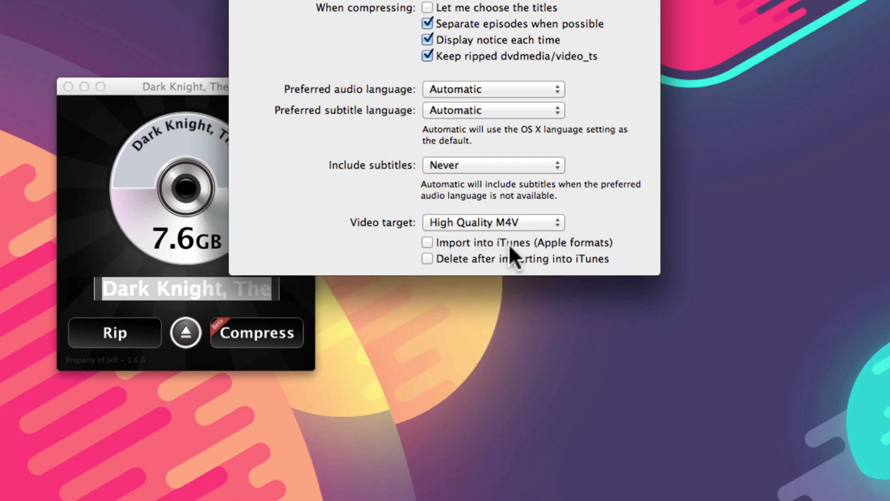
{"action": "mouse_move", "coordinate": [513, 251]}
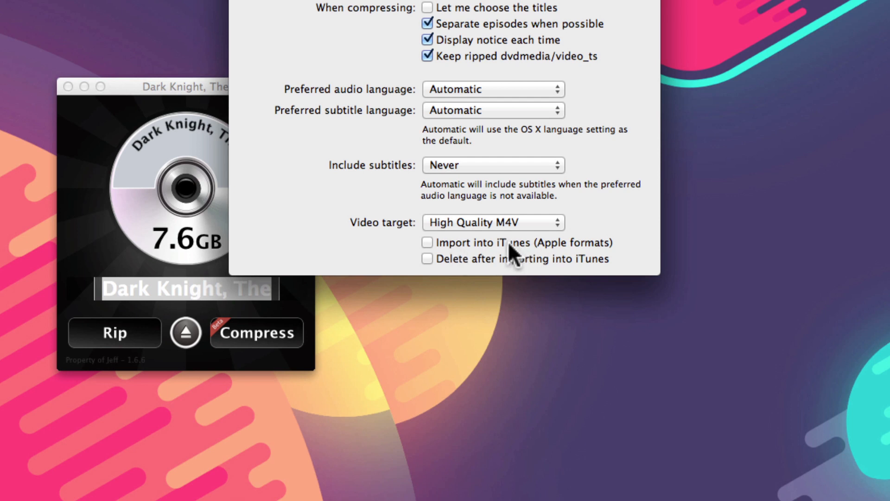
{"action": "mouse_move", "coordinate": [499, 248]}
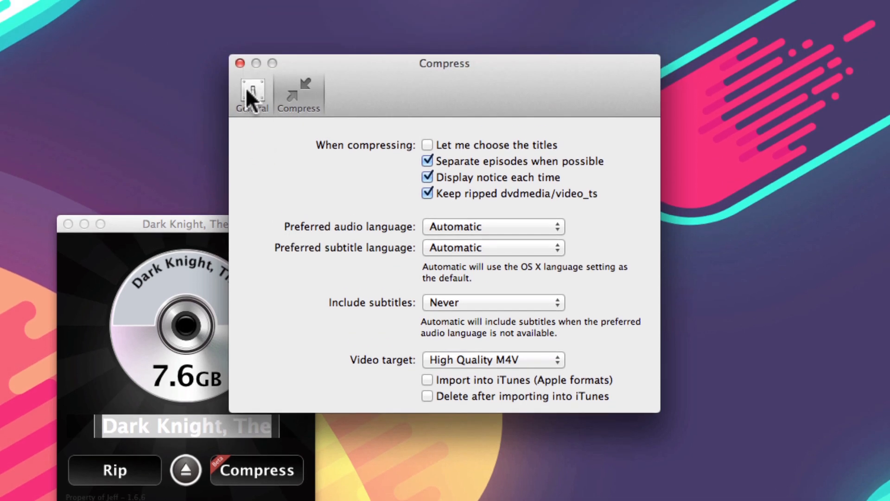
Close Preferences and start compressing the Dark Knight disc, raising the Compress Disc notice.
{"action": "left_click", "coordinate": [240, 63]}
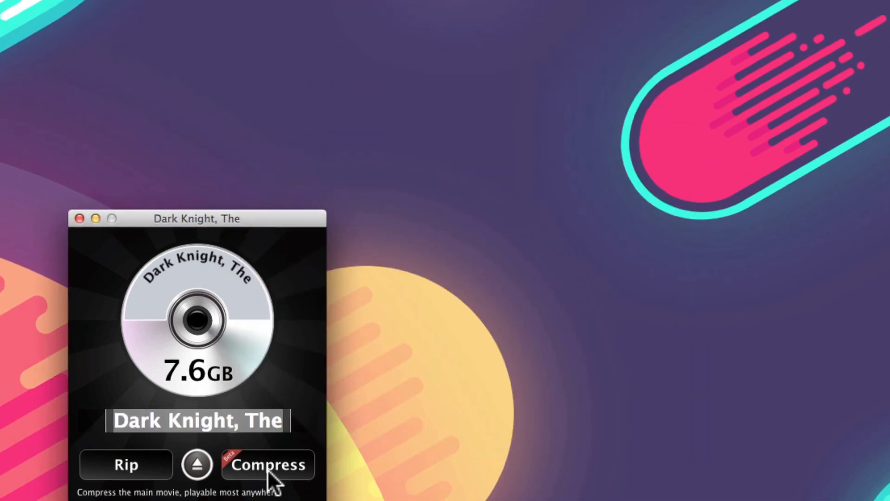
{"action": "left_click", "coordinate": [267, 465]}
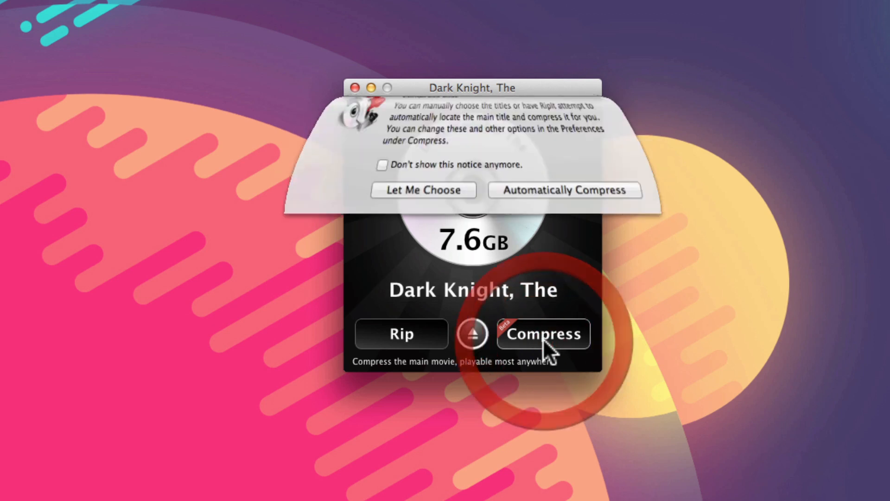
{"action": "left_click", "coordinate": [543, 333]}
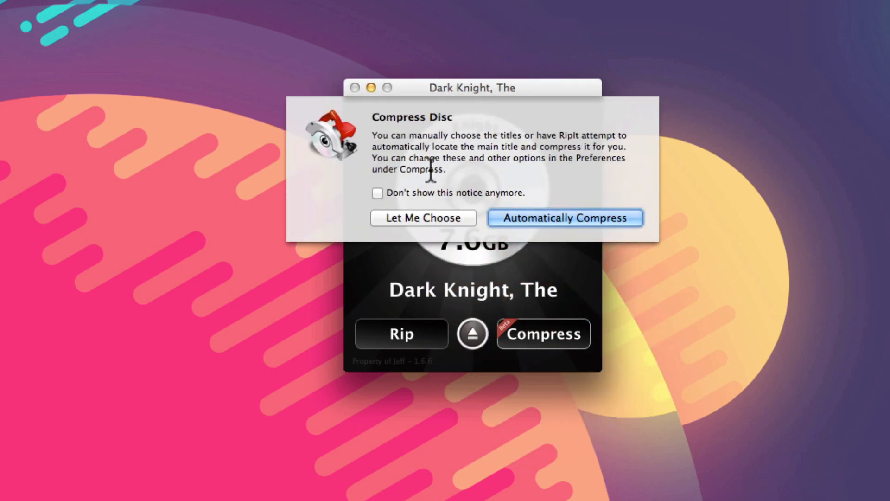
{"action": "mouse_move", "coordinate": [517, 193]}
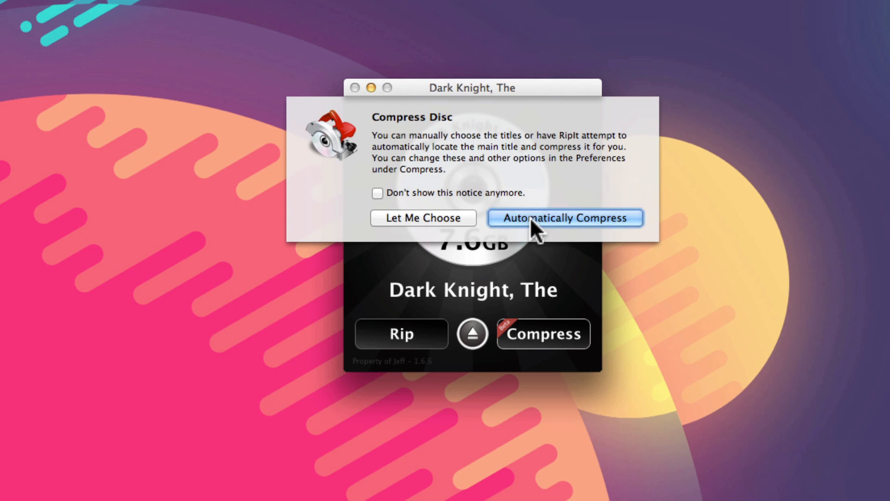
Choose Automatically Compress so the Dark Knight main title is found and compressed.
{"action": "left_click", "coordinate": [565, 217]}
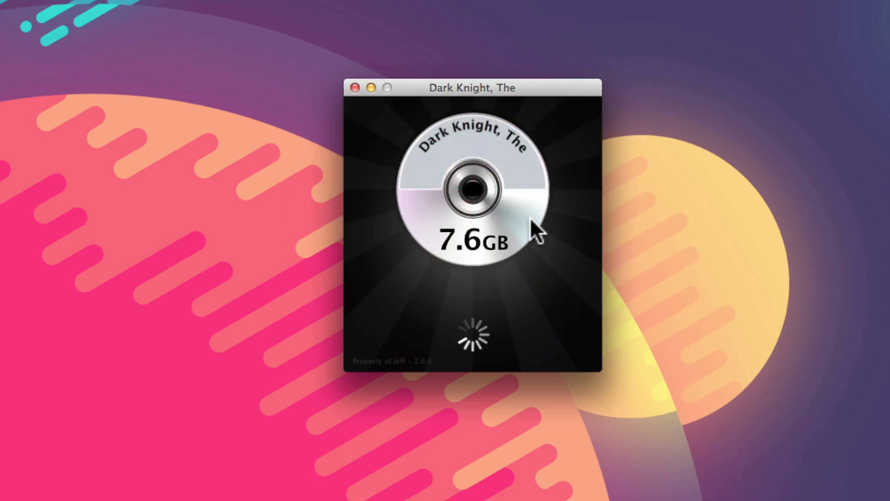